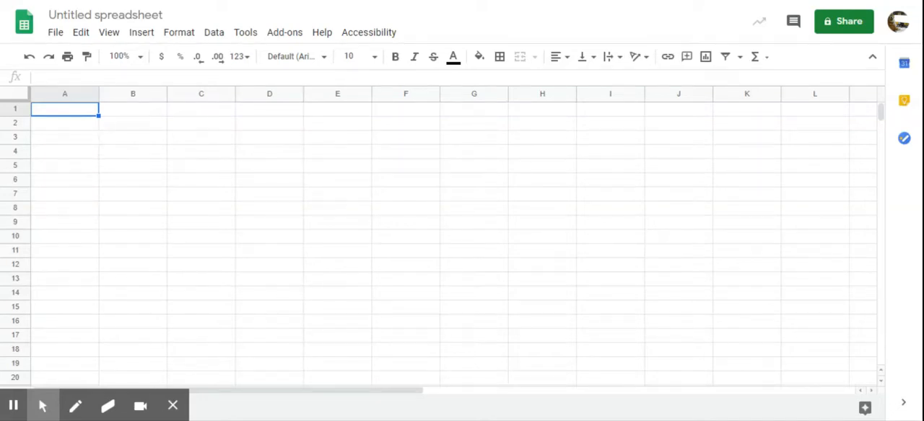
mouse_move(78, 112)
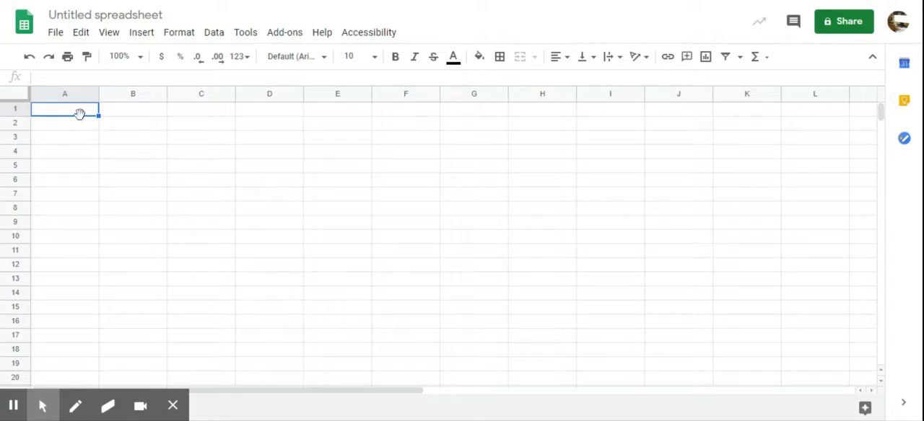
mouse_move(81, 116)
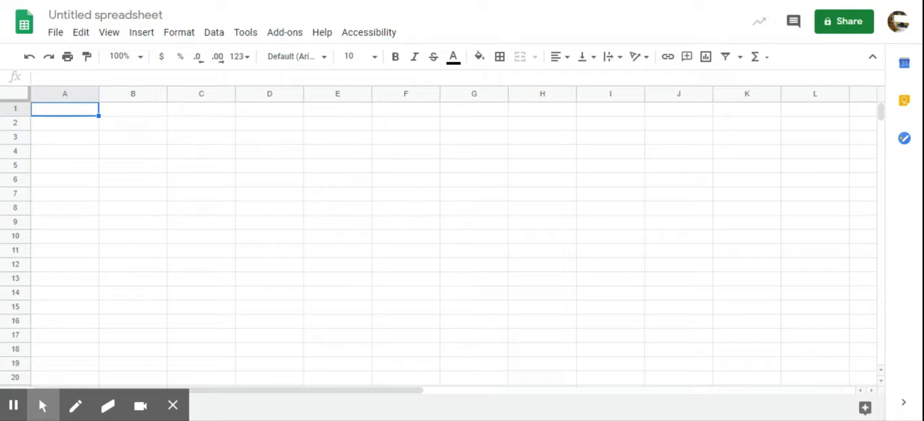
- Label column A as Time and column B as Distance
text(Time)
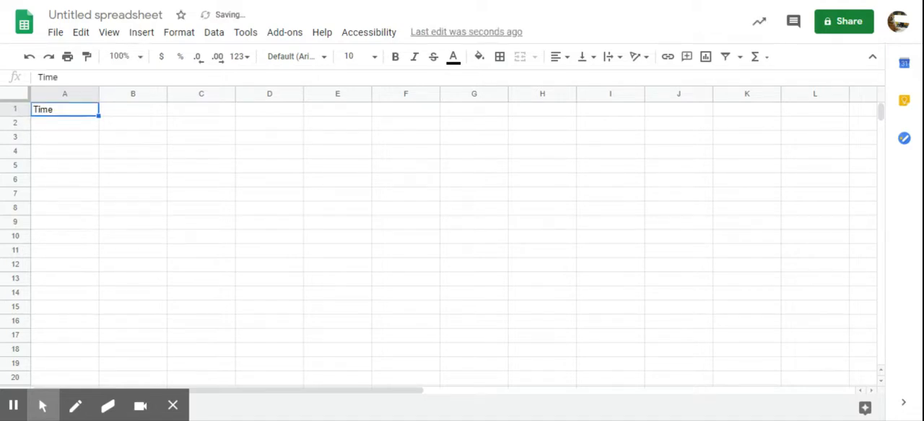
click(133, 109)
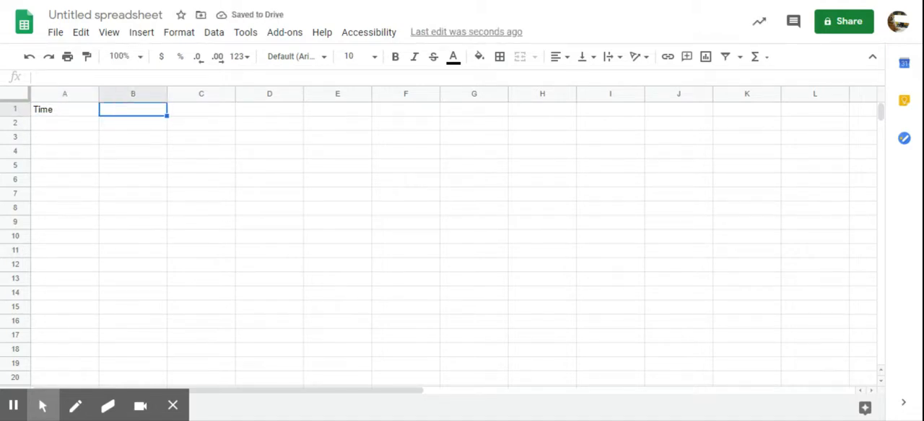
text(Distance)
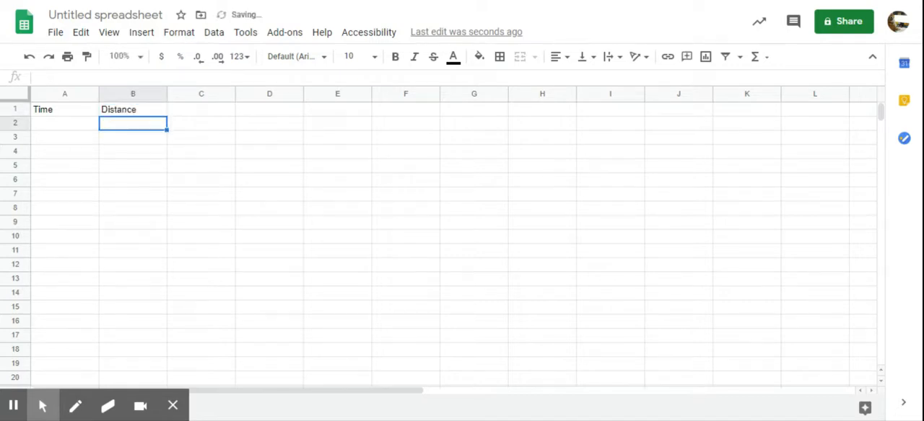
- Fill Time 0–7 and Distance 0, 5, … 35 beneath the headers
text(0)
click(63, 137)
text(1)
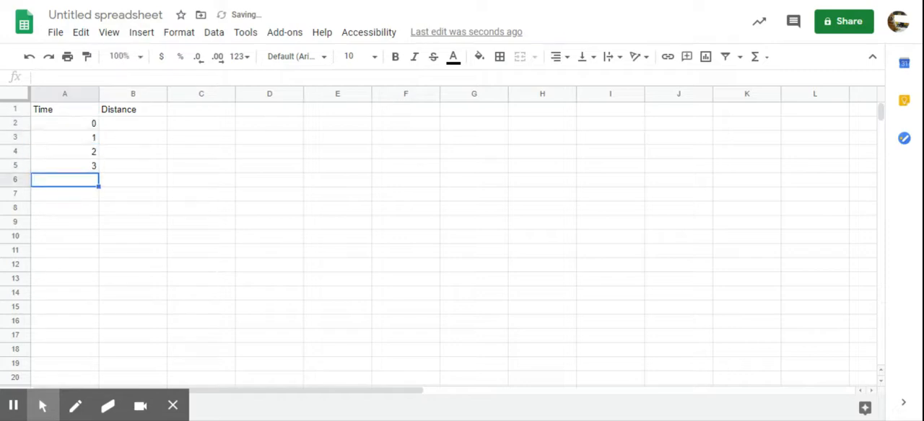
text(5)
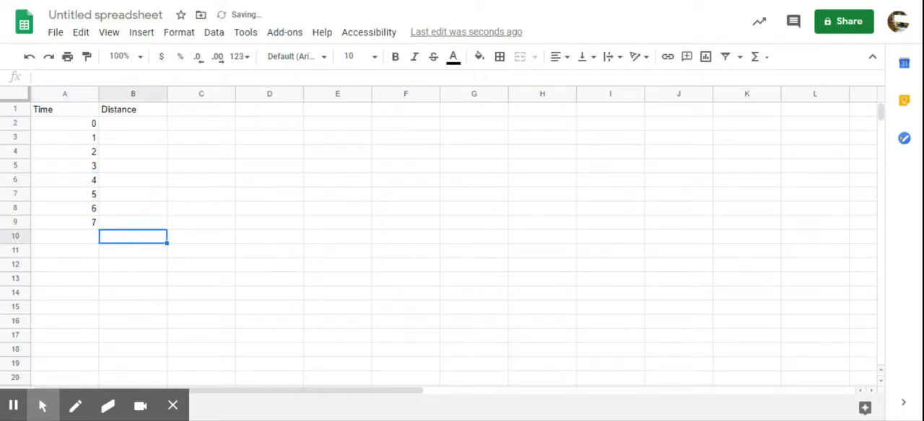
click(132, 110)
text(0)
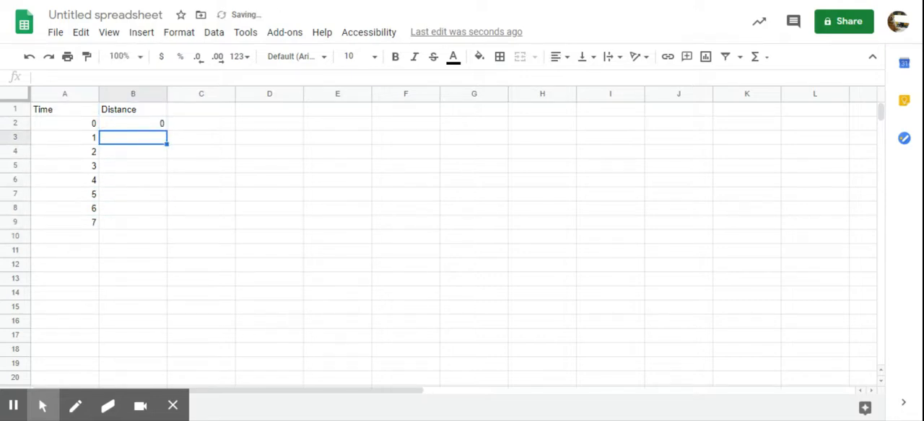
text(20)
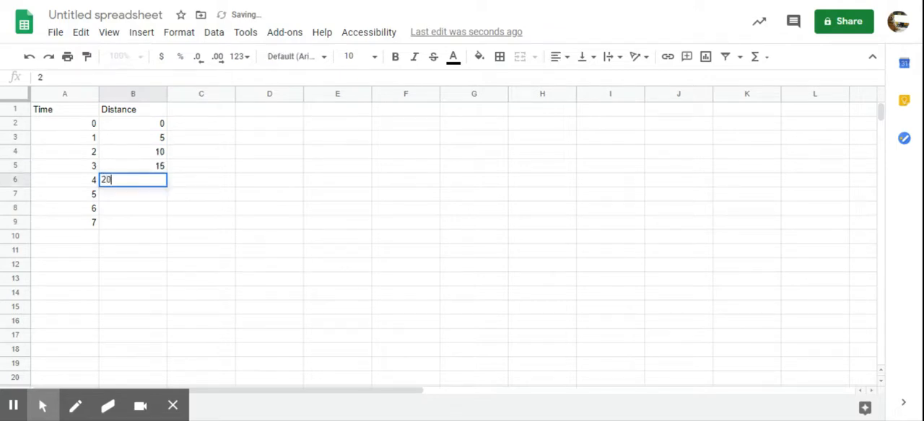
key(enter)
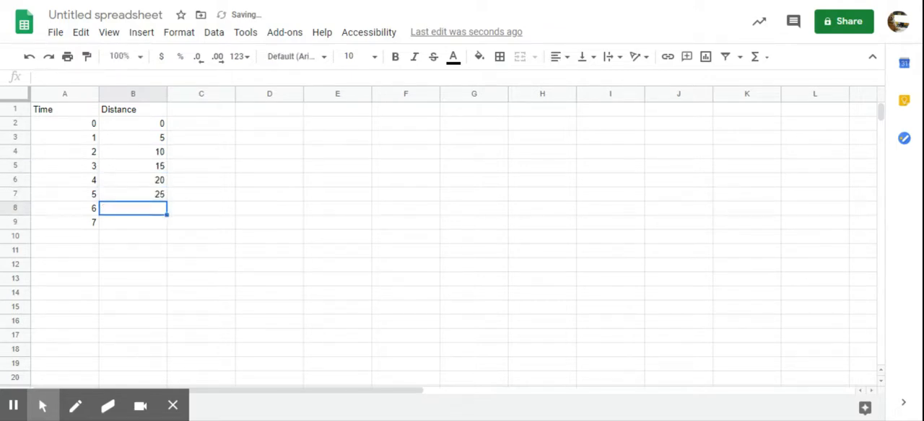
text(35)
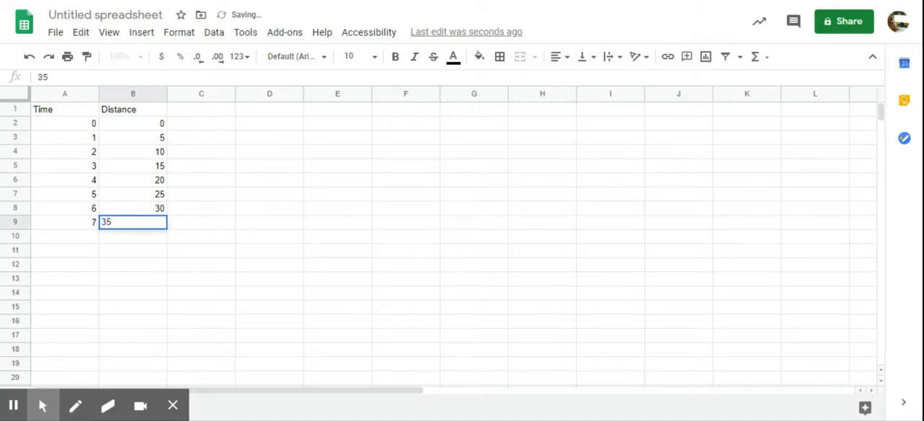
- Rename the headers to Time (seconds) and Distance (meters)
click(64, 110)
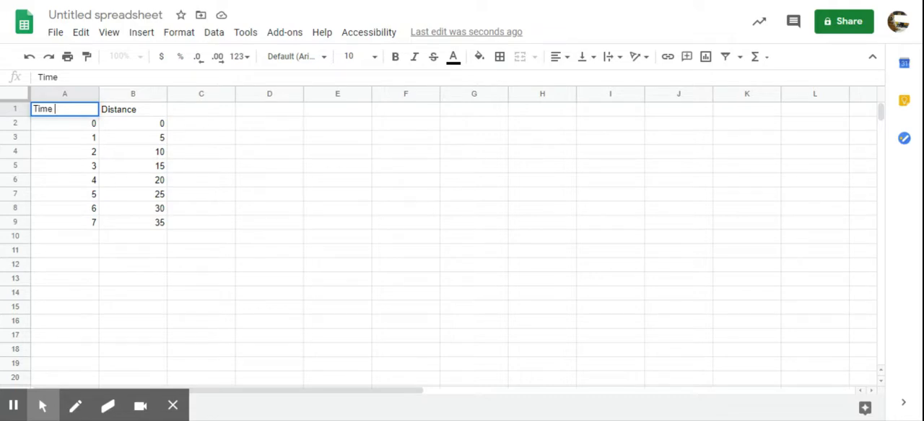
text((seconds)
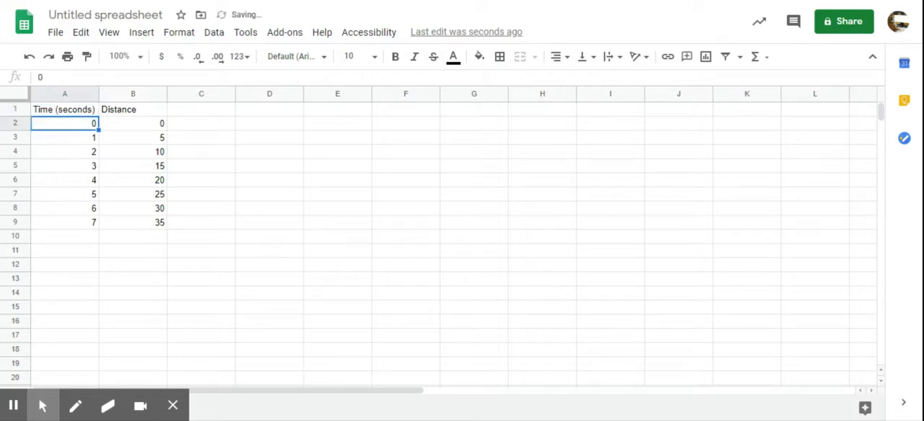
click(133, 110)
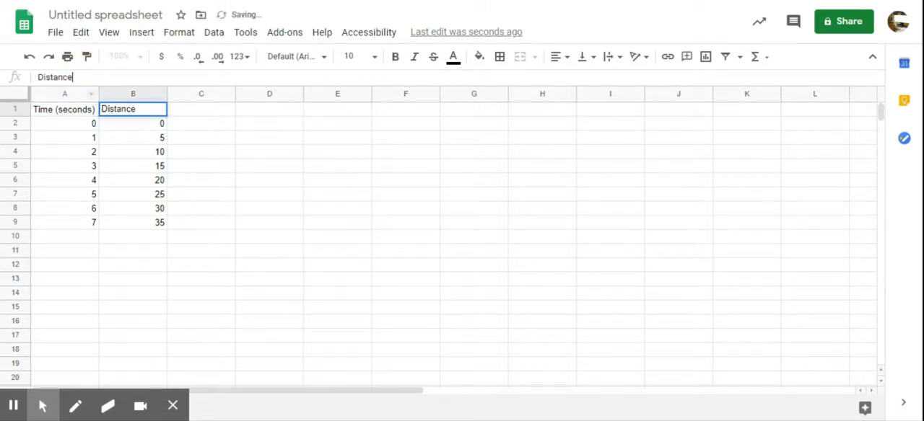
text((meters)
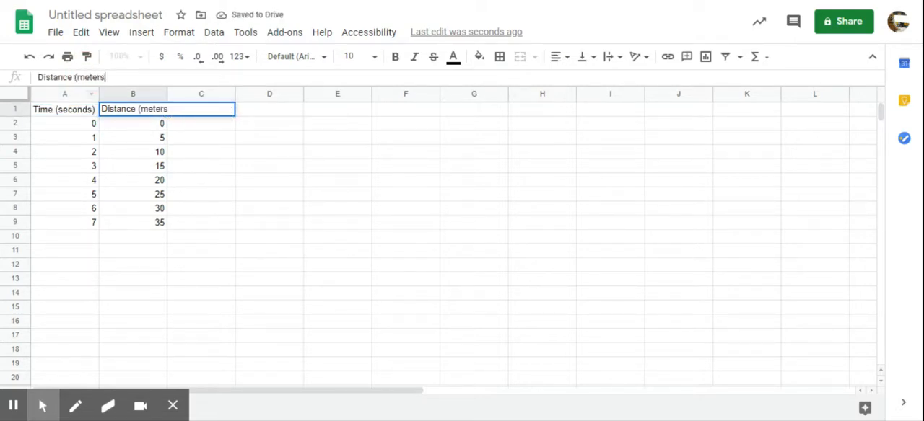
key(enter)
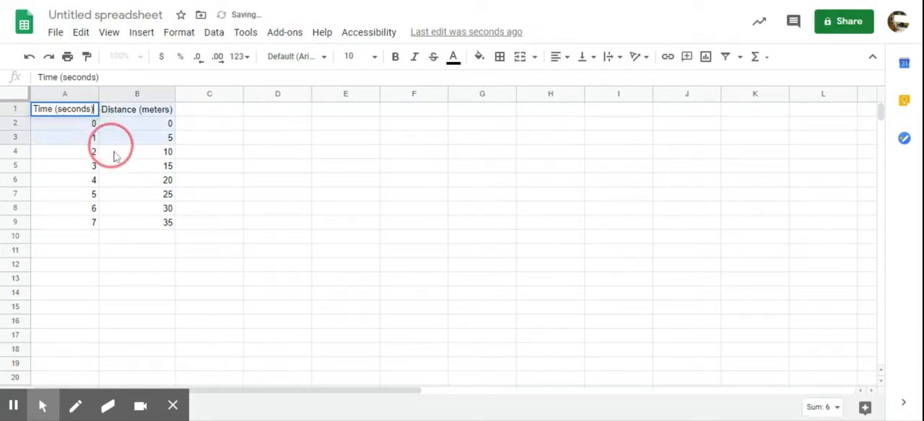
- Select A1:B9 with headers and insert a chart from the data
drag(64, 110, 135, 222)
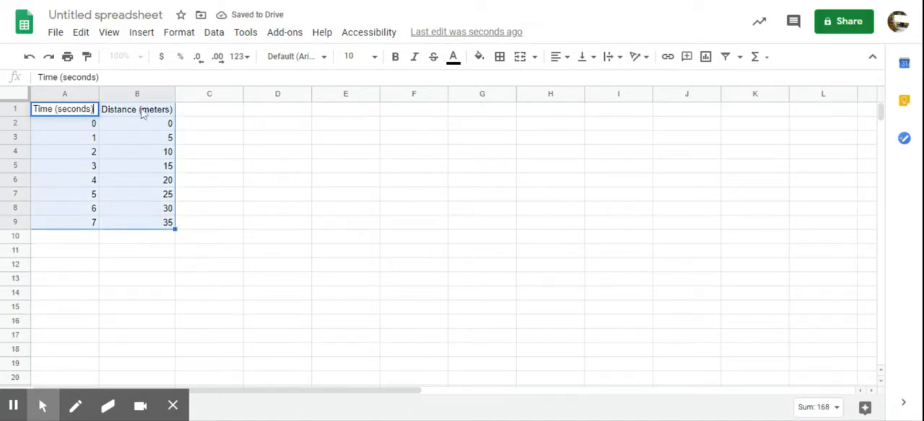
mouse_move(185, 205)
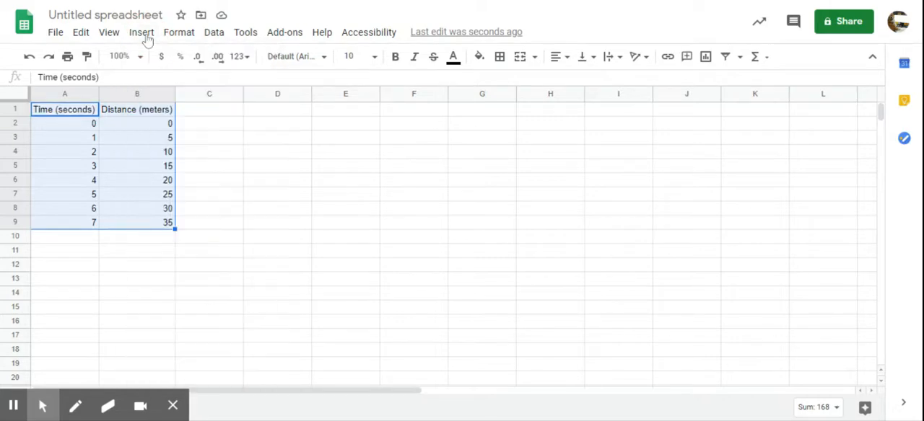
click(141, 32)
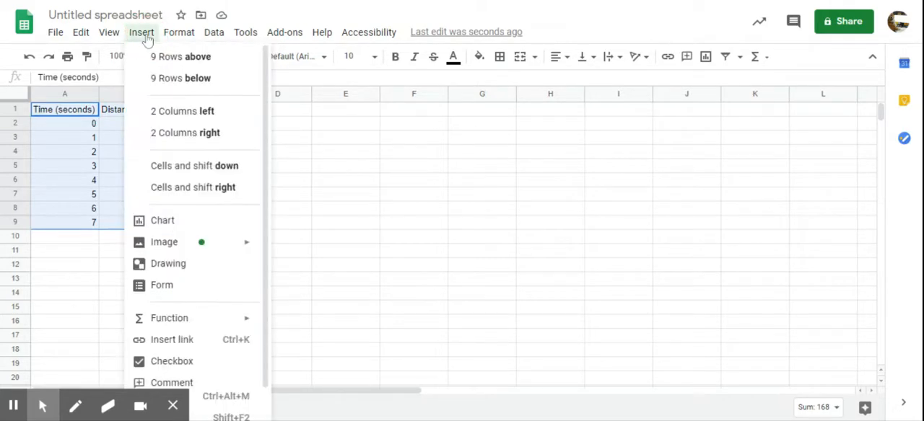
click(161, 219)
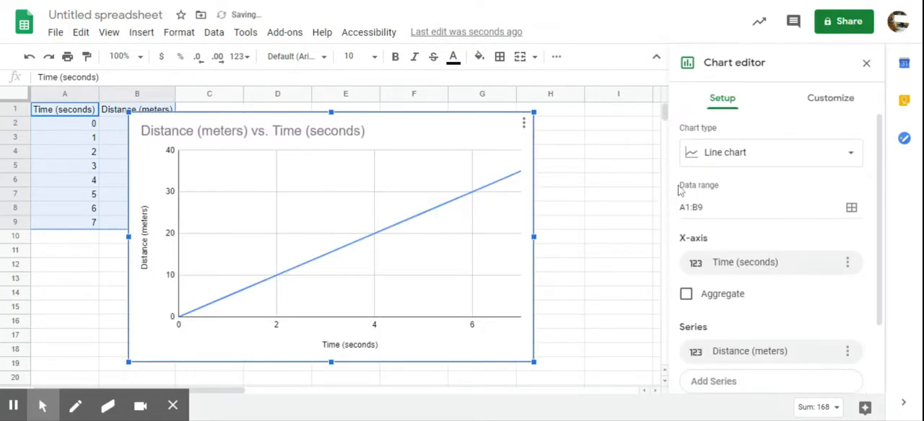
- Change the chart type to Scatter chart, keeping Time as X and Distance as series
click(767, 152)
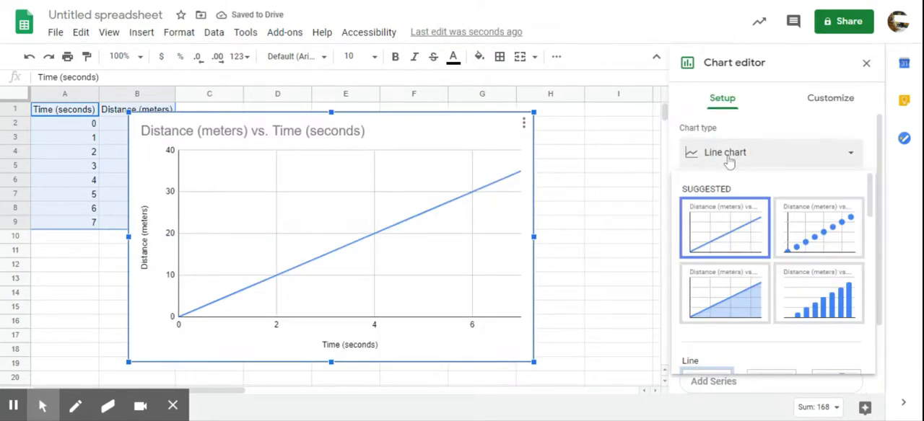
mouse_move(753, 158)
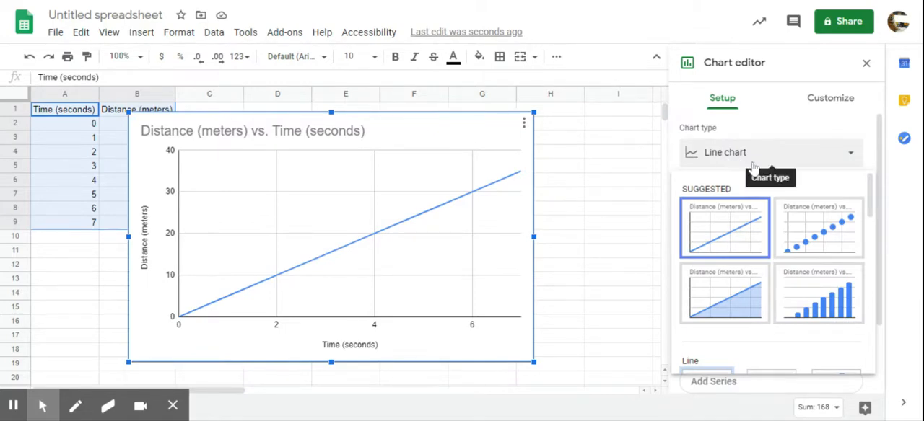
mouse_move(733, 224)
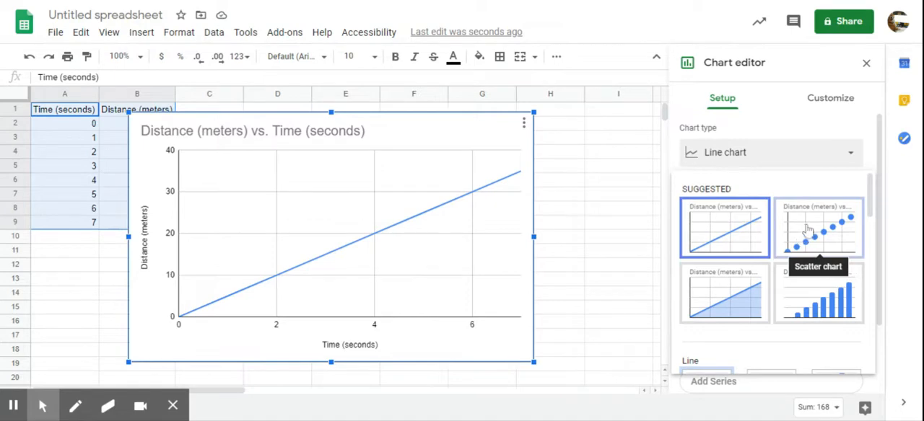
mouse_move(807, 248)
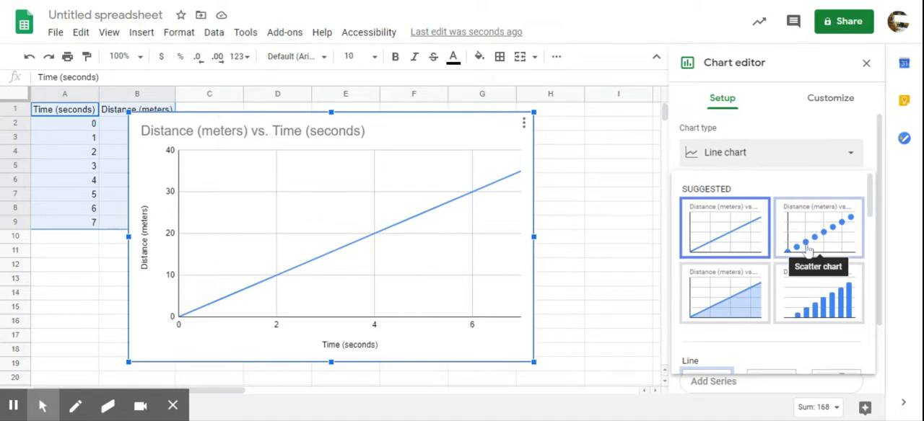
mouse_move(745, 259)
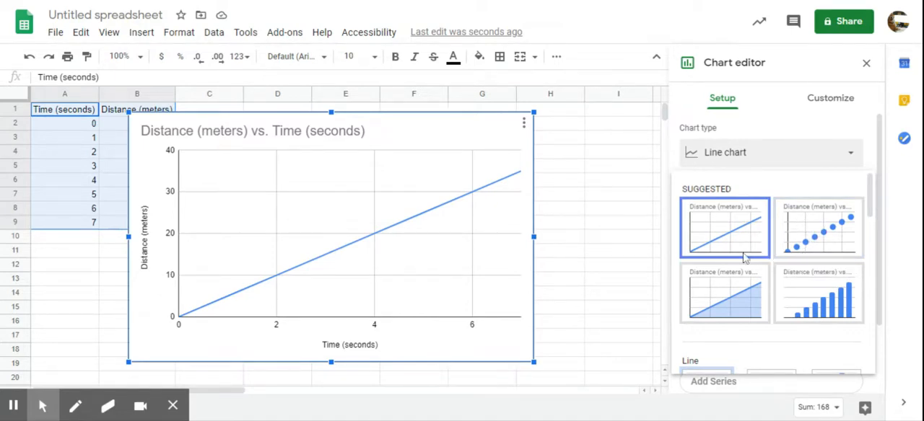
scroll(down, 3)
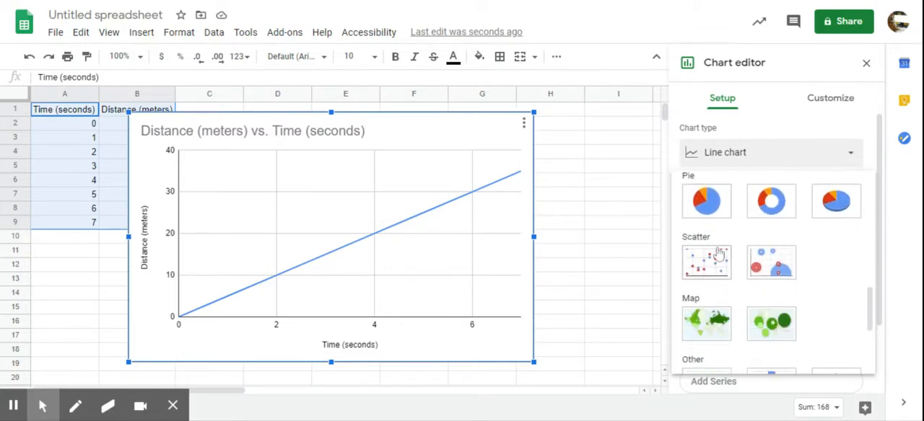
mouse_move(706, 263)
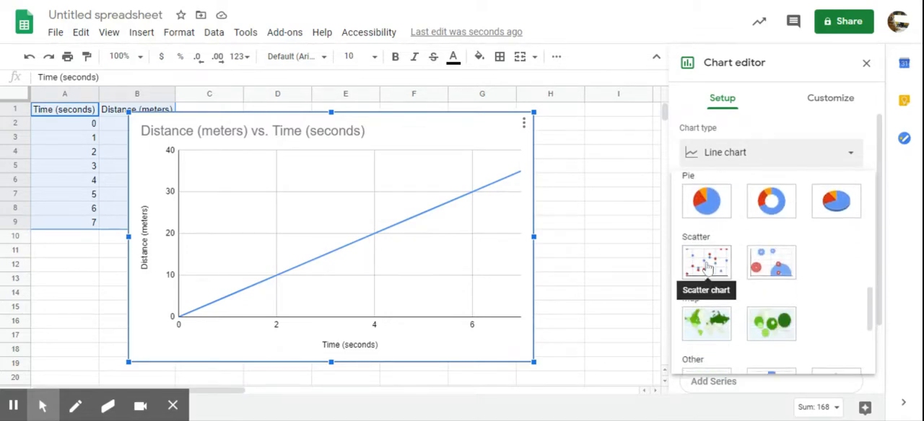
mouse_move(701, 262)
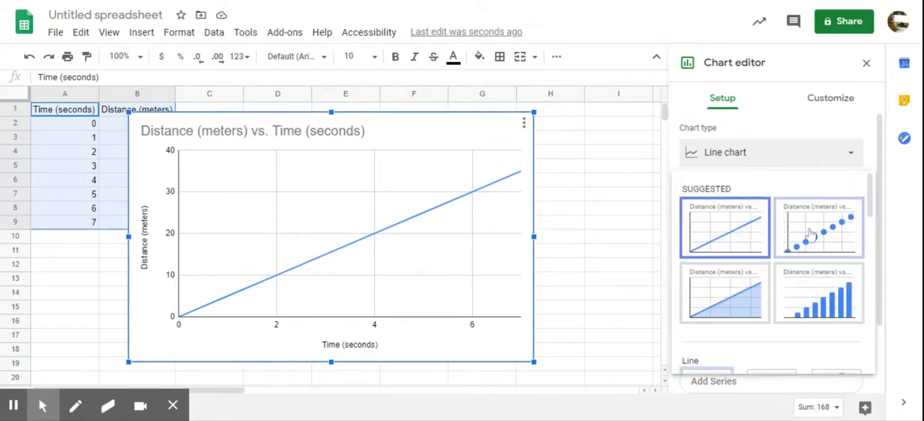
mouse_move(817, 228)
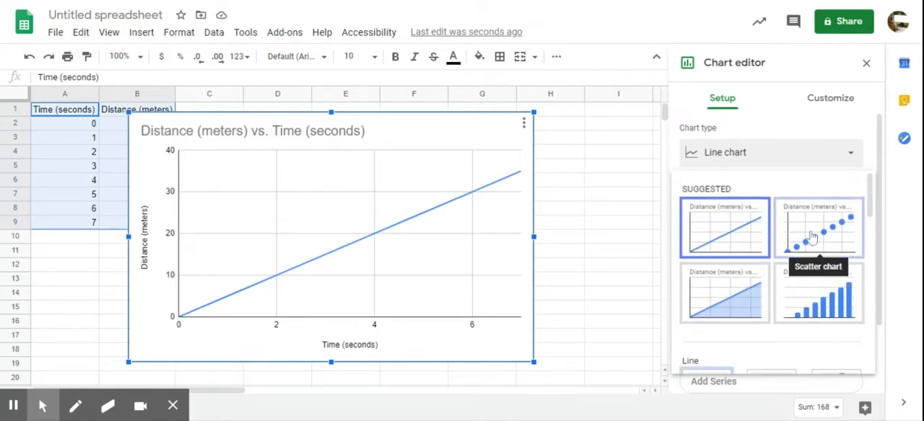
click(816, 228)
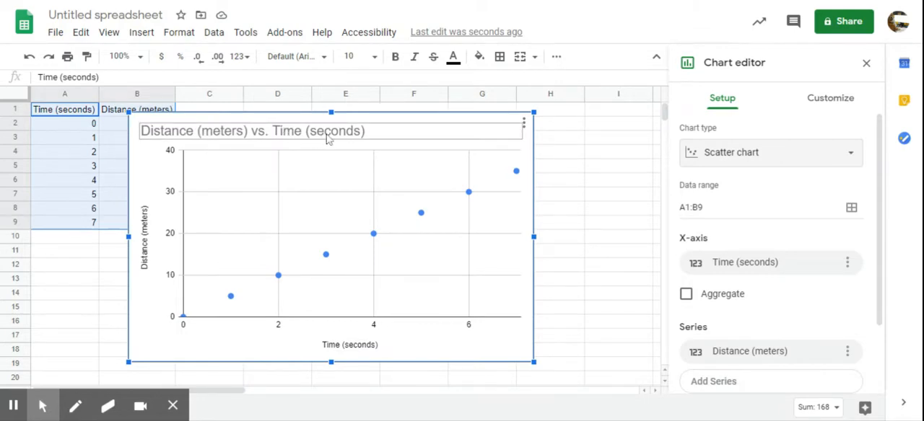
scroll(down, 3)
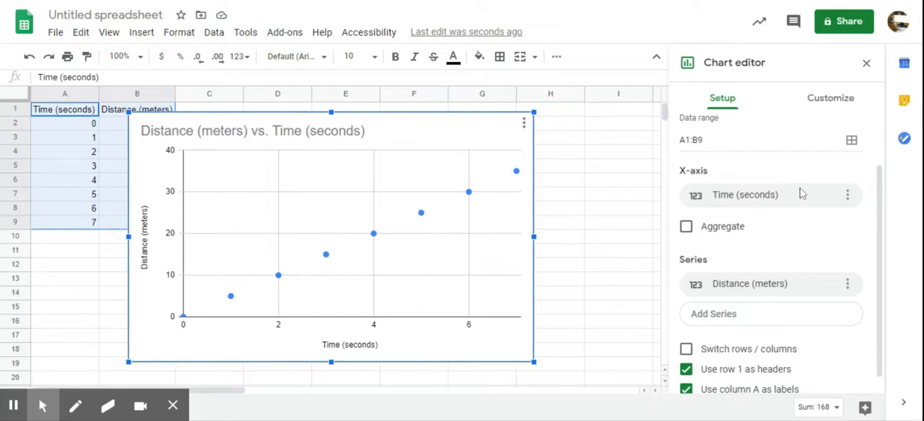
mouse_move(777, 205)
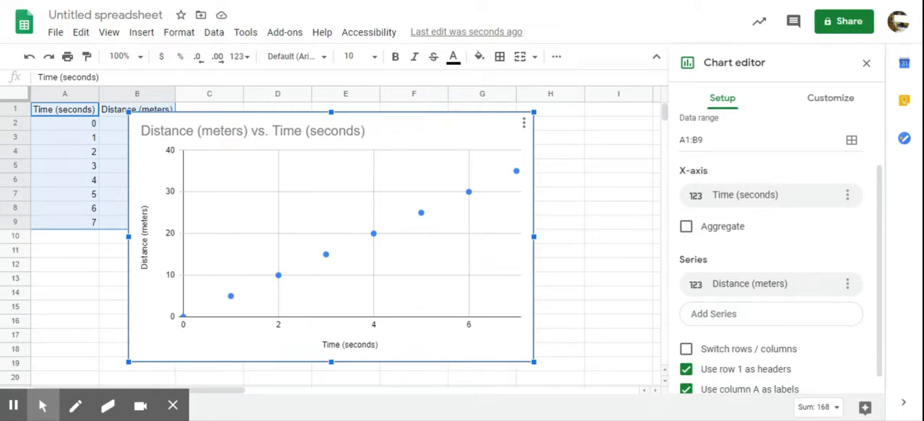
- In Customize > Chart & axis titles, verify horizontal title Time (seconds) and vertical title Distance (meters)
click(828, 98)
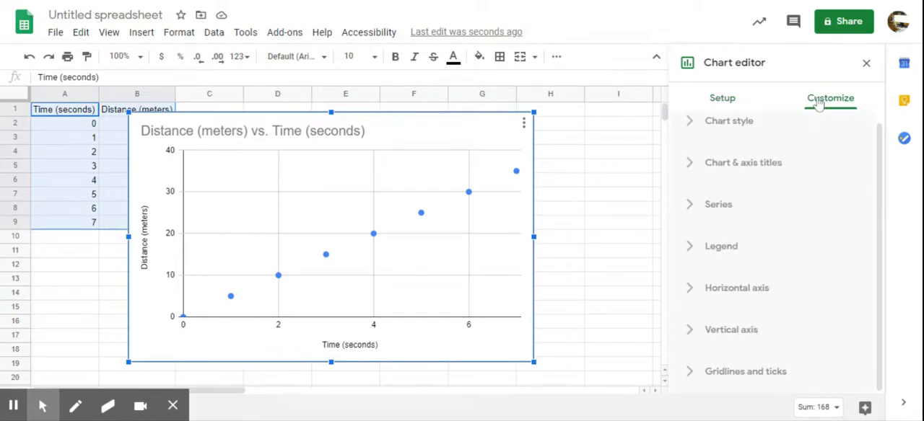
mouse_move(735, 169)
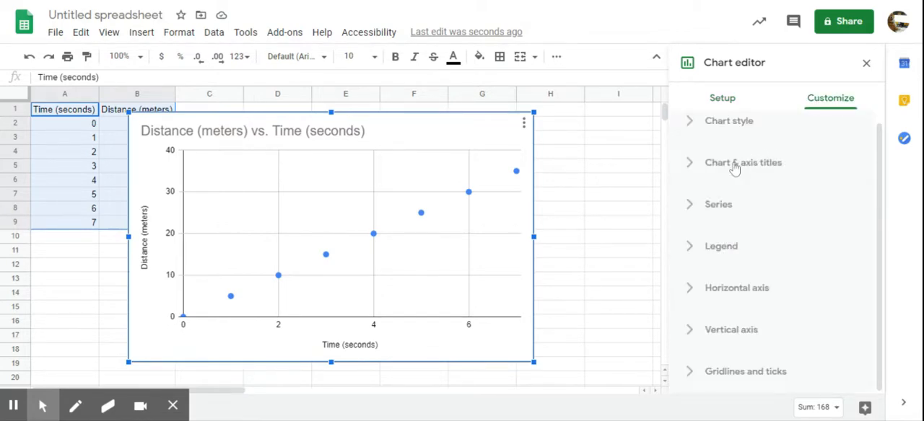
mouse_move(743, 171)
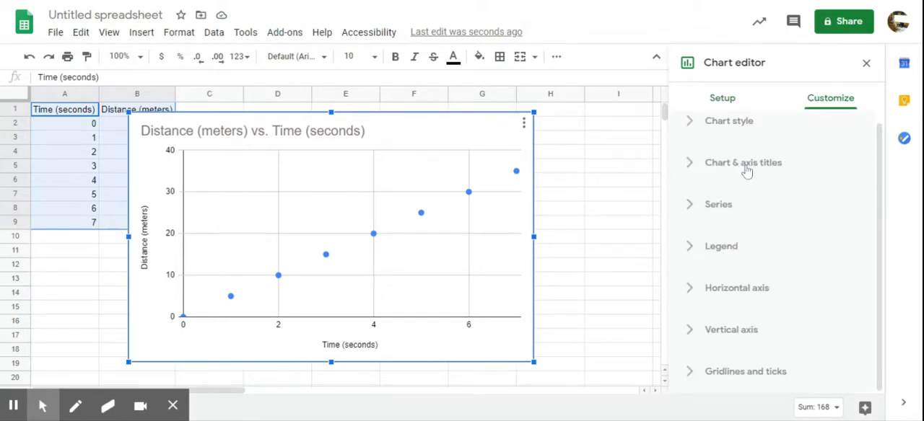
click(742, 161)
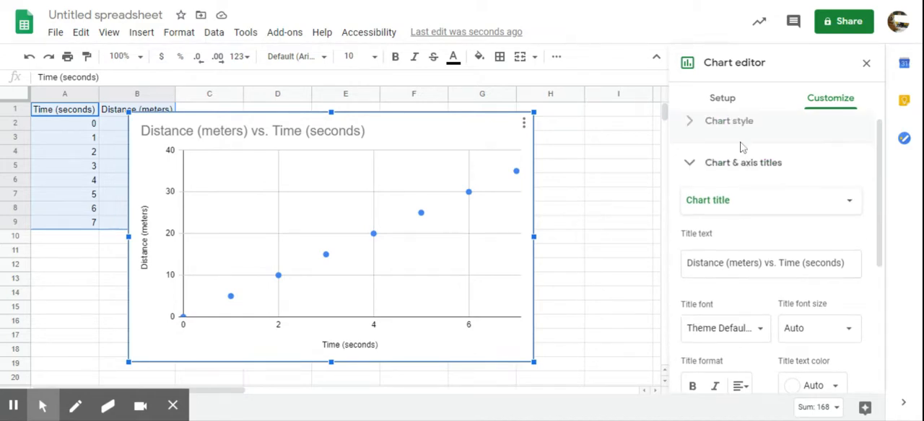
click(767, 199)
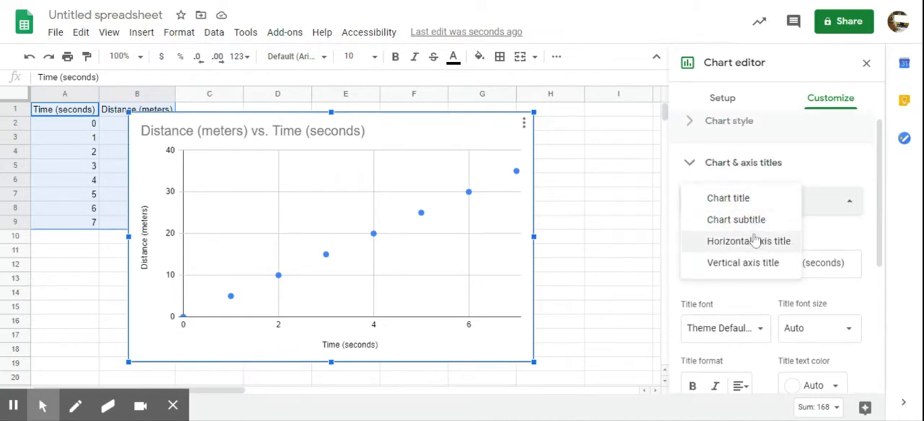
click(747, 241)
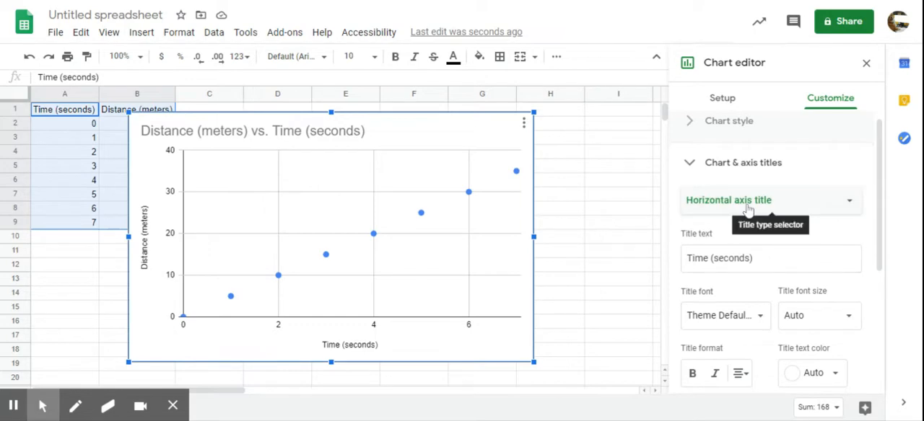
click(768, 199)
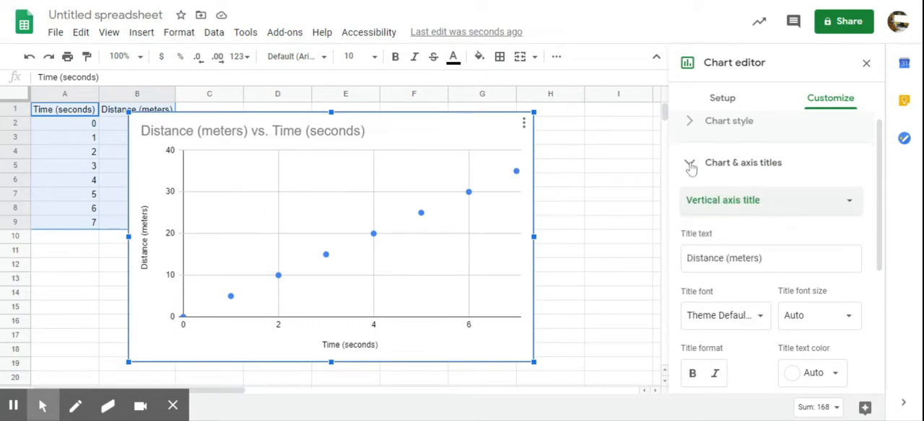
click(690, 161)
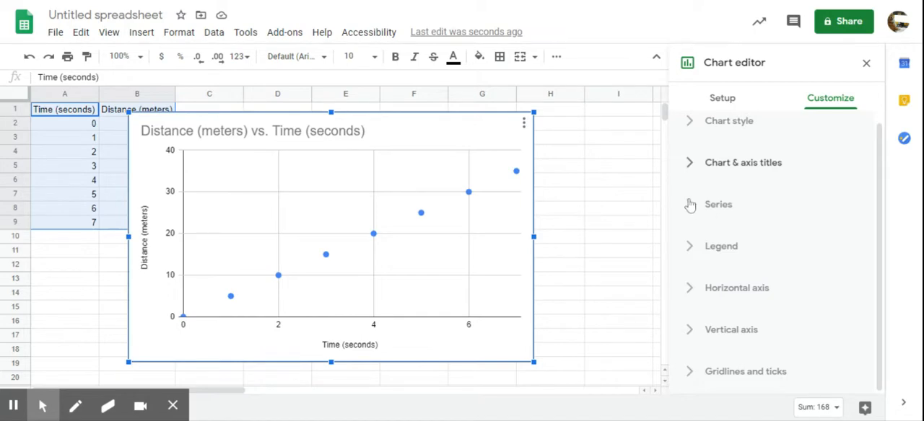
mouse_move(709, 211)
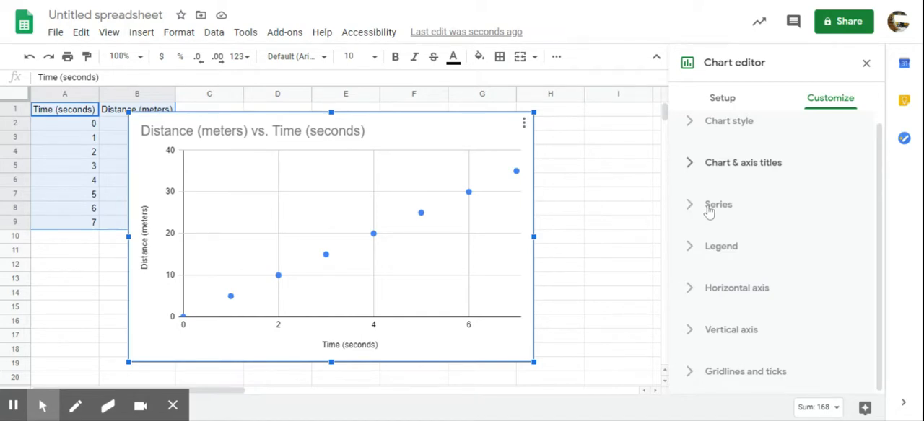
- Under Series, enable a Linear trendline through the data points
click(719, 205)
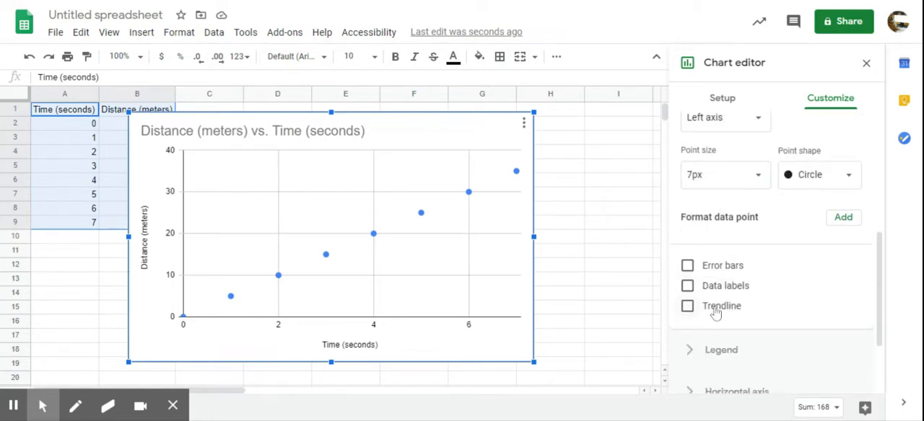
click(686, 306)
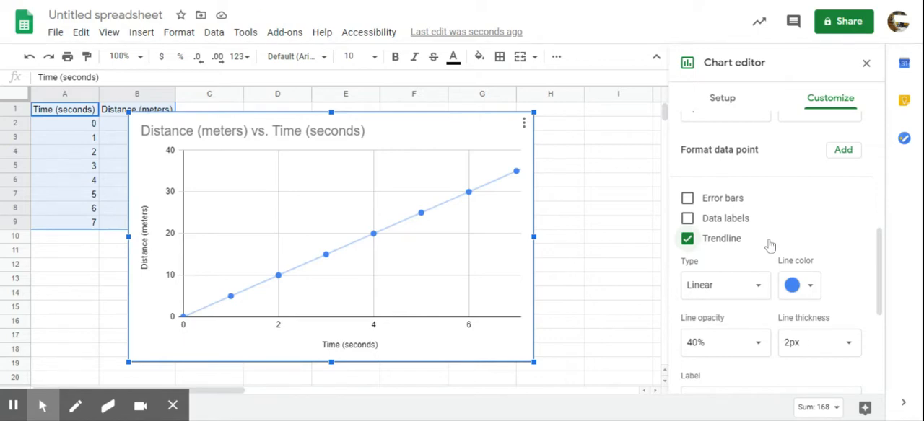
mouse_move(724, 286)
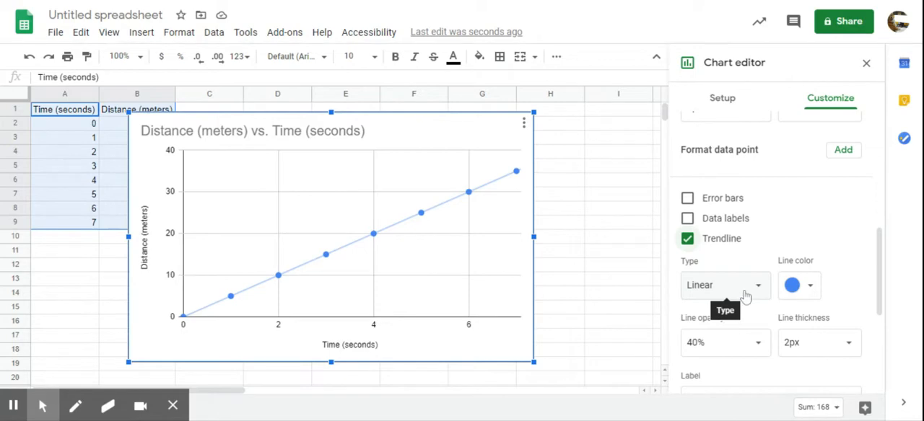
mouse_move(750, 290)
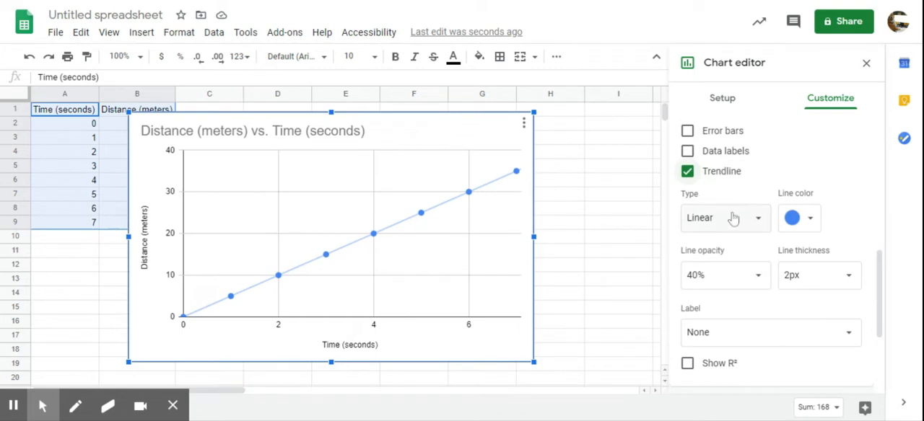
mouse_move(756, 328)
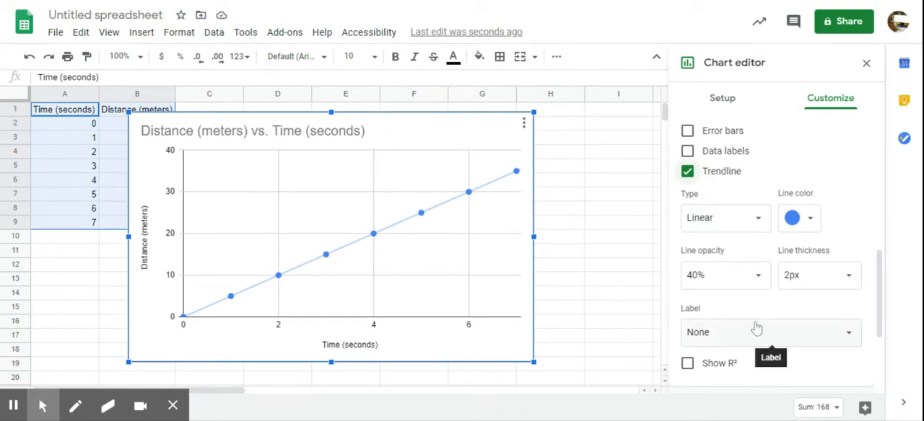
mouse_move(774, 336)
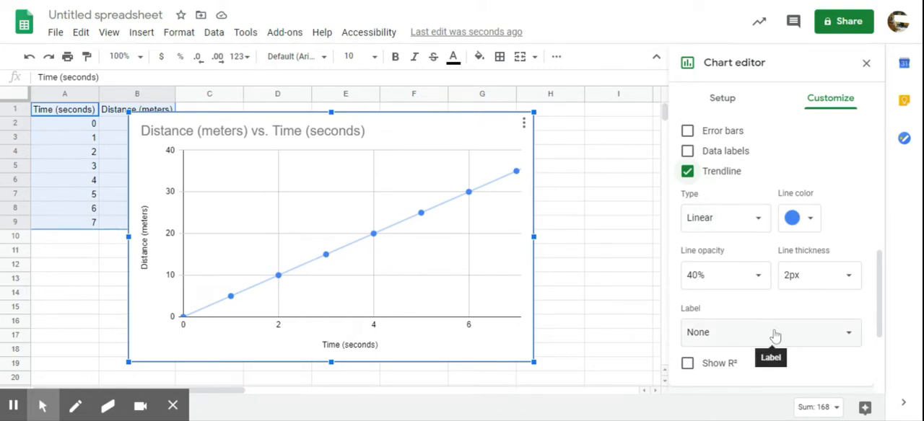
- Set the trendline Label to Use Equation so the legend shows 5*x + 0
click(767, 332)
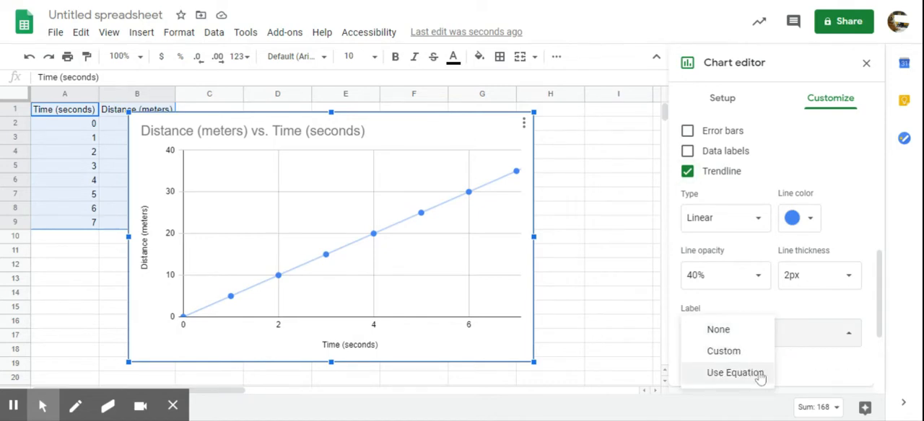
click(737, 372)
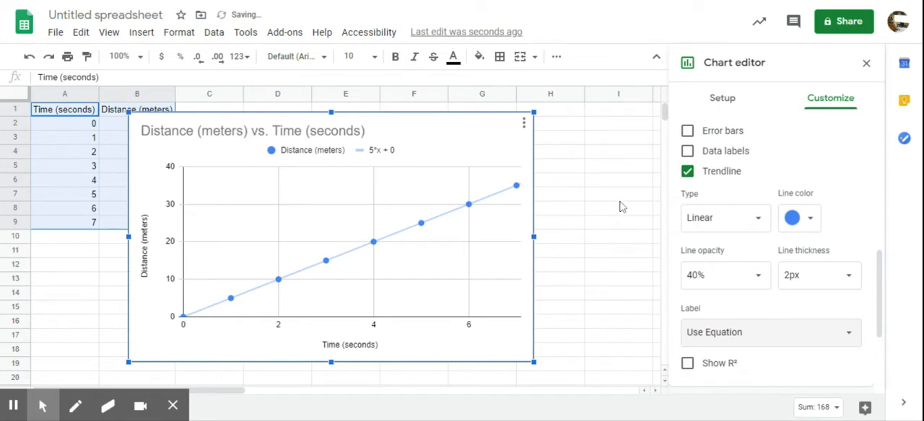
scroll(down, 3)
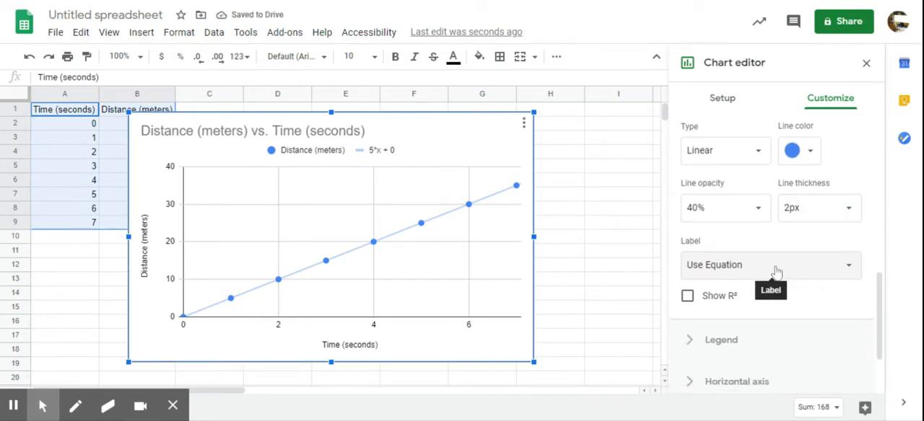
mouse_move(771, 269)
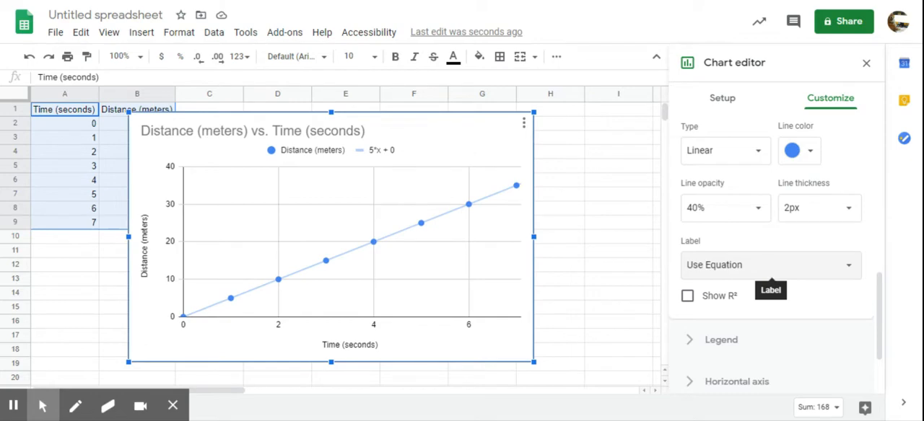
mouse_move(562, 225)
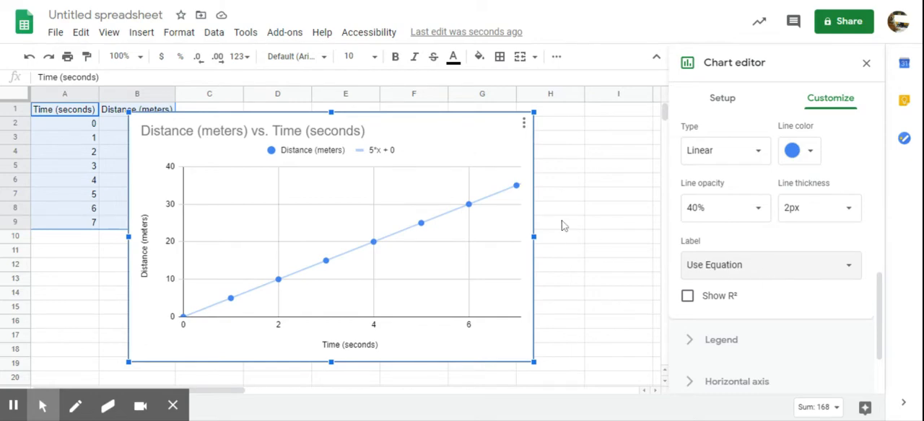
mouse_move(747, 254)
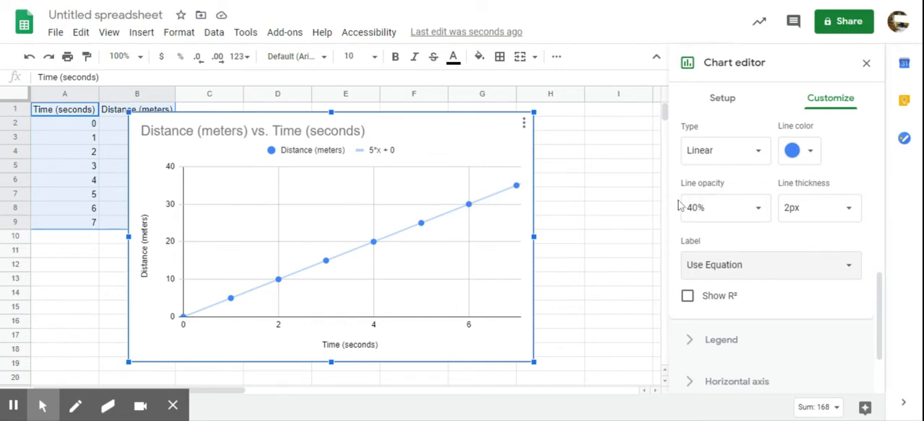
mouse_move(444, 245)
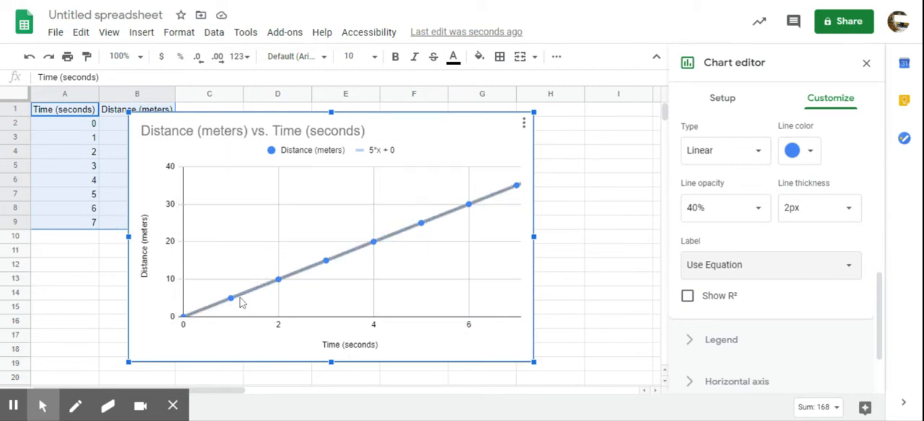
mouse_move(257, 296)
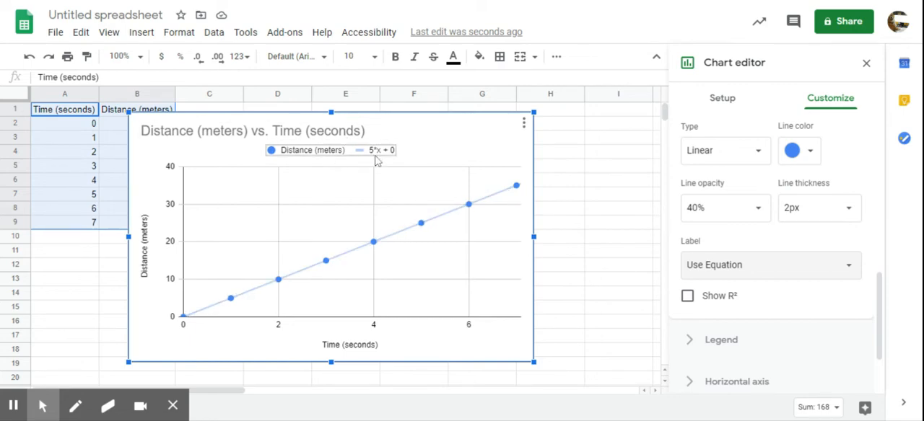
mouse_move(713, 245)
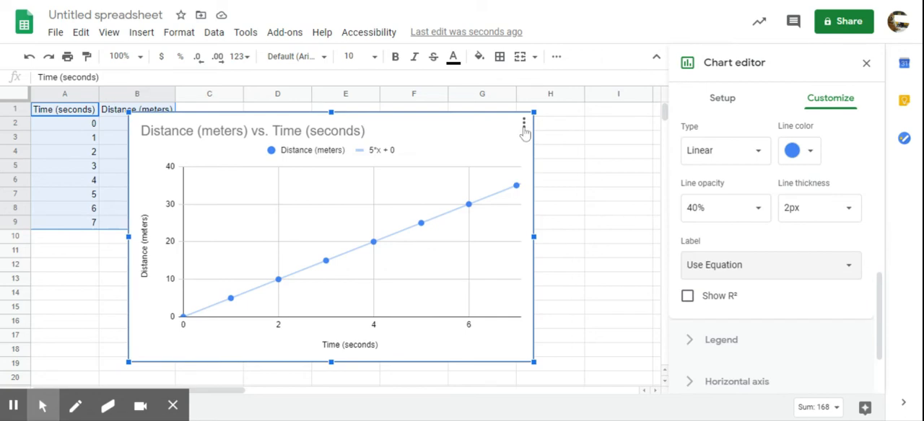
mouse_move(525, 132)
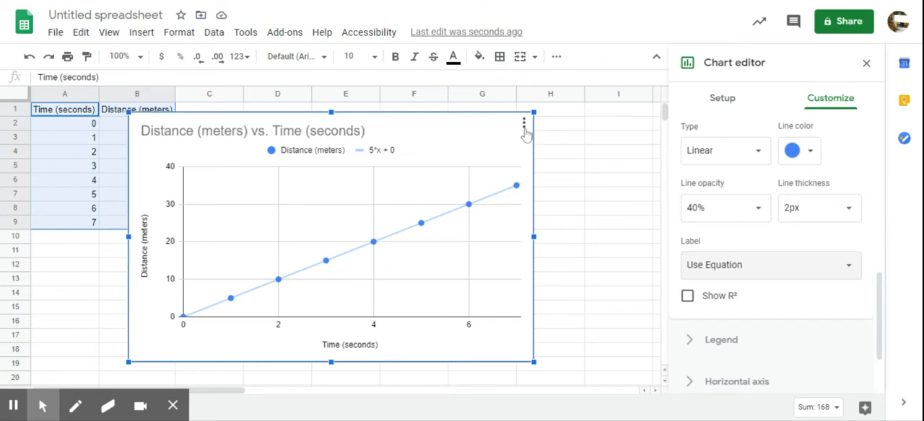
- From the chart's three-dot menu, show the Download formats including PNG image
click(522, 123)
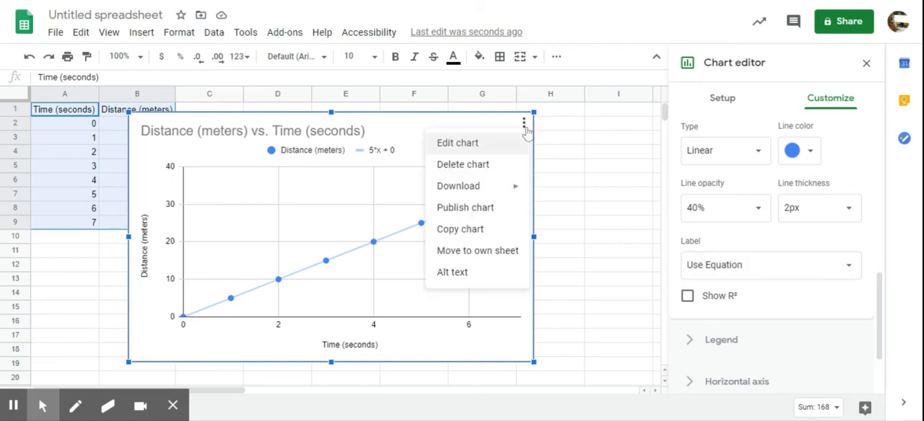
mouse_move(522, 136)
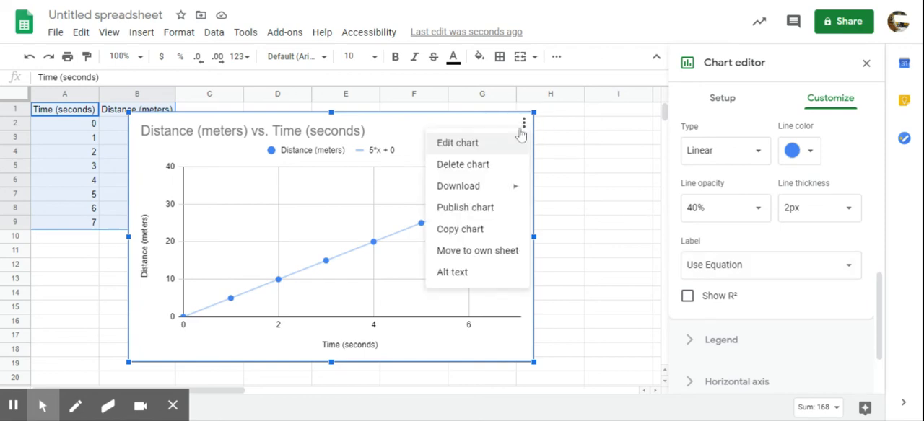
click(458, 185)
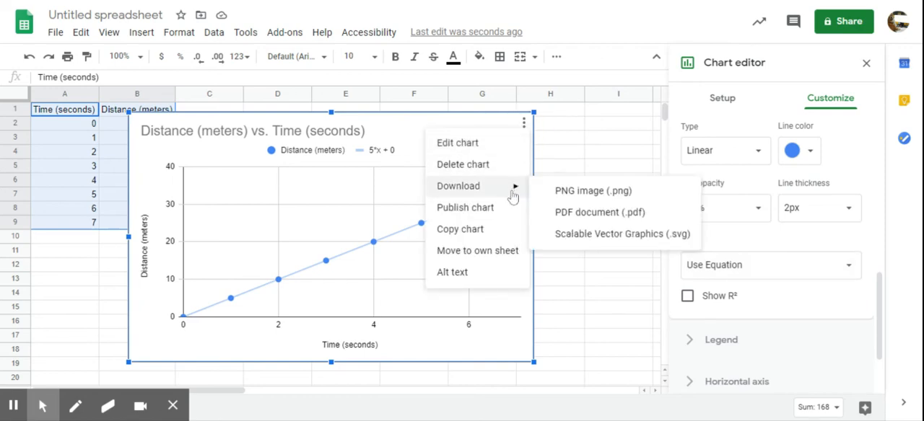
mouse_move(575, 195)
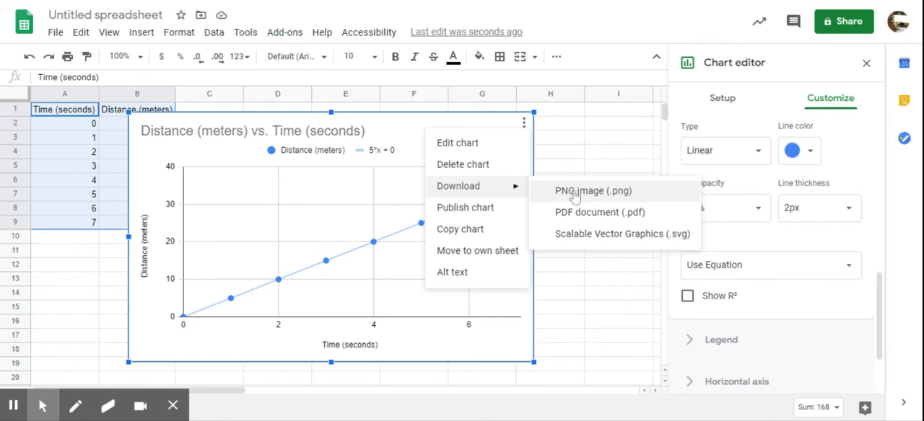